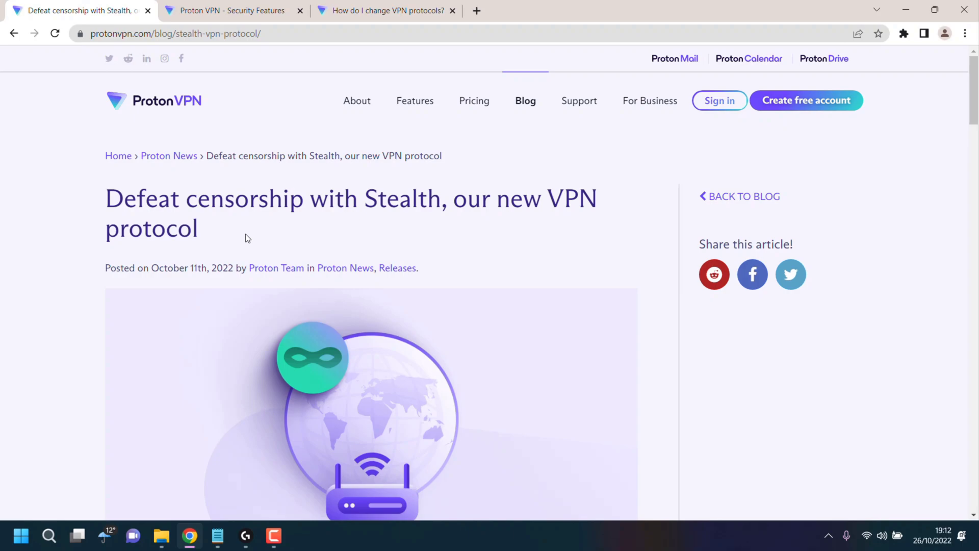
mouse_move(510, 235)
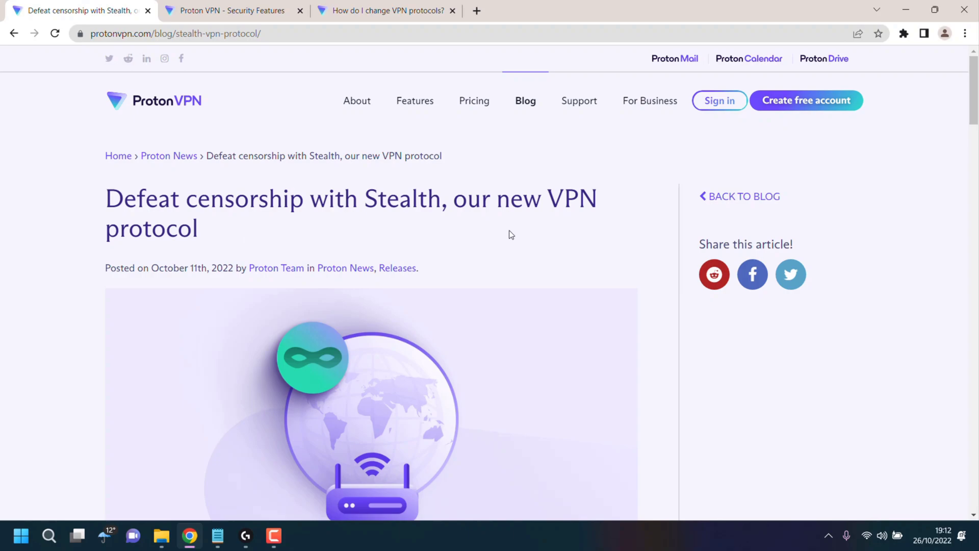
mouse_move(205, 238)
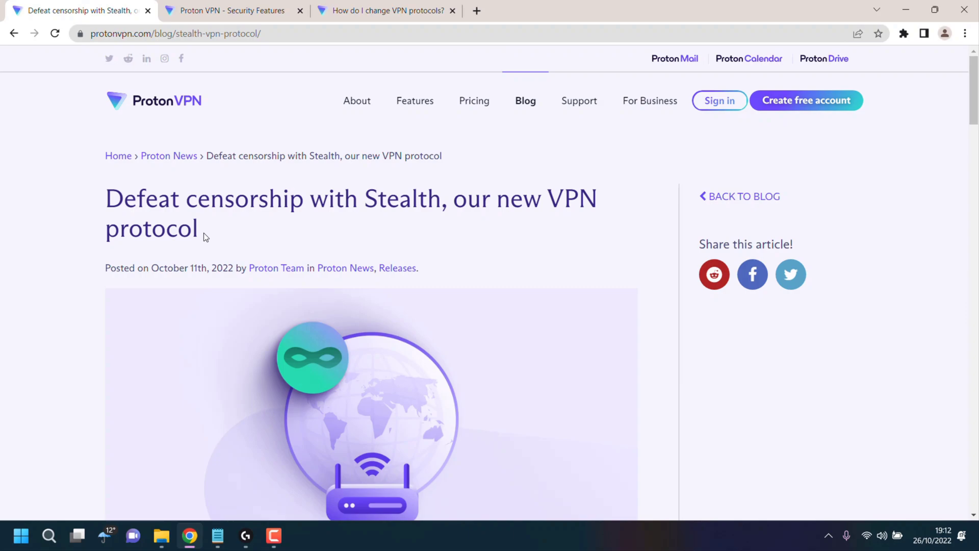
mouse_move(249, 243)
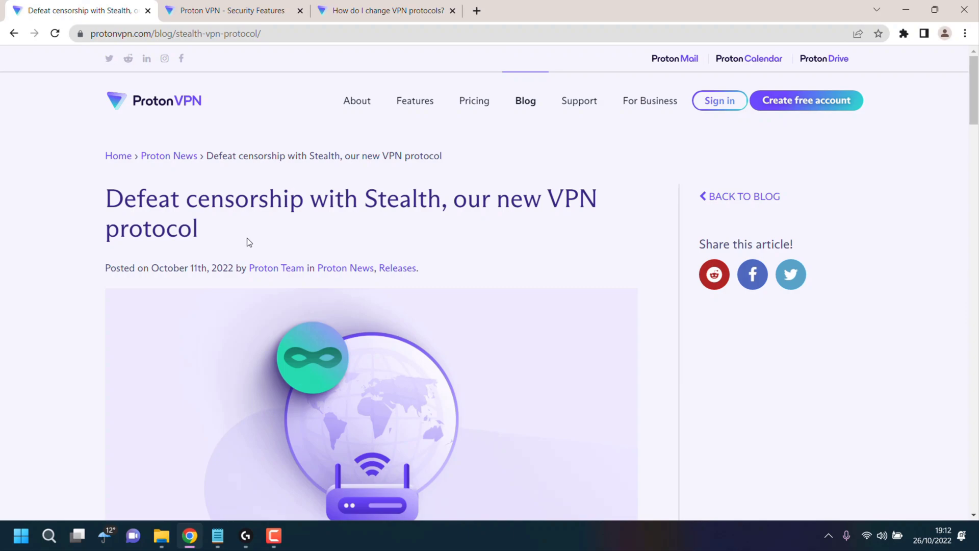
mouse_move(199, 286)
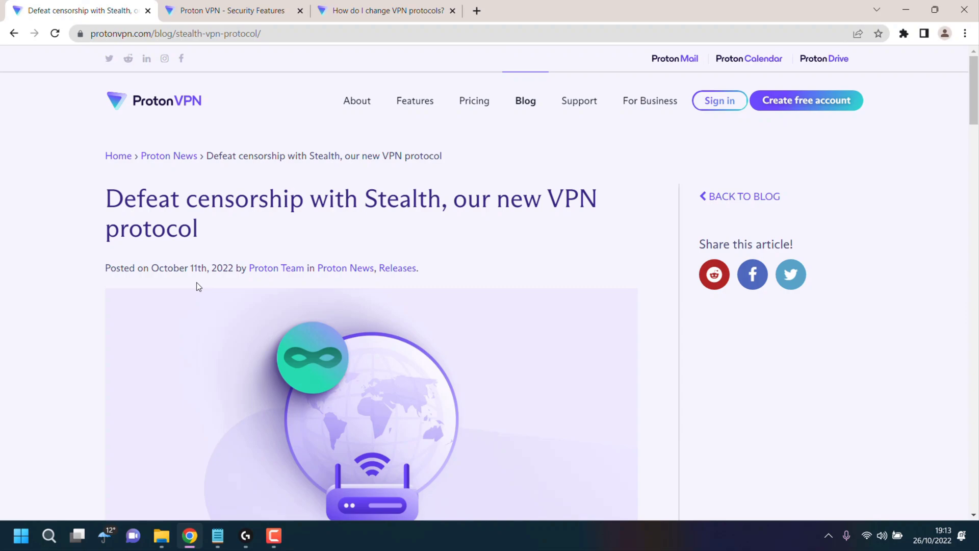
mouse_move(223, 235)
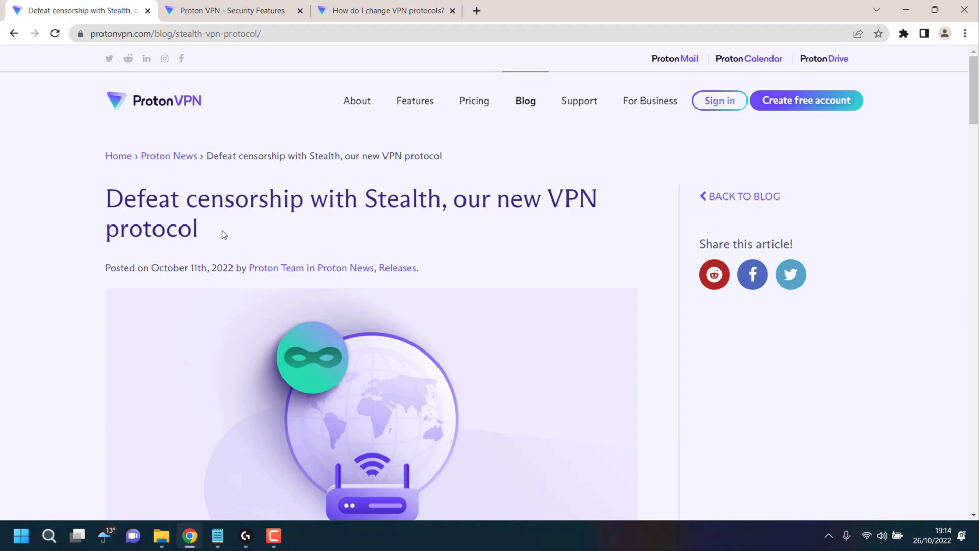
Step: Scroll the Stealth blog post down to the paragraphs on availability for all plans and Android
scroll("down", 3)
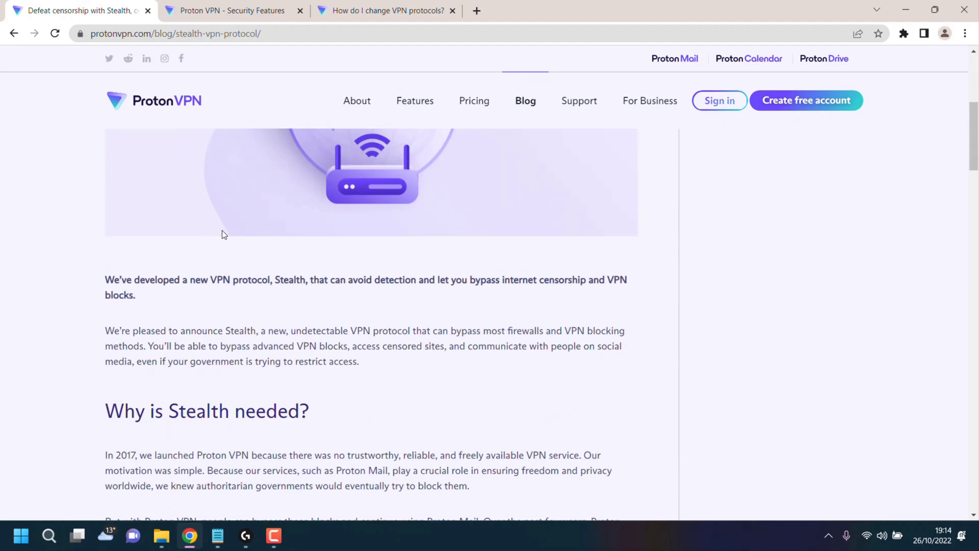
mouse_move(263, 297)
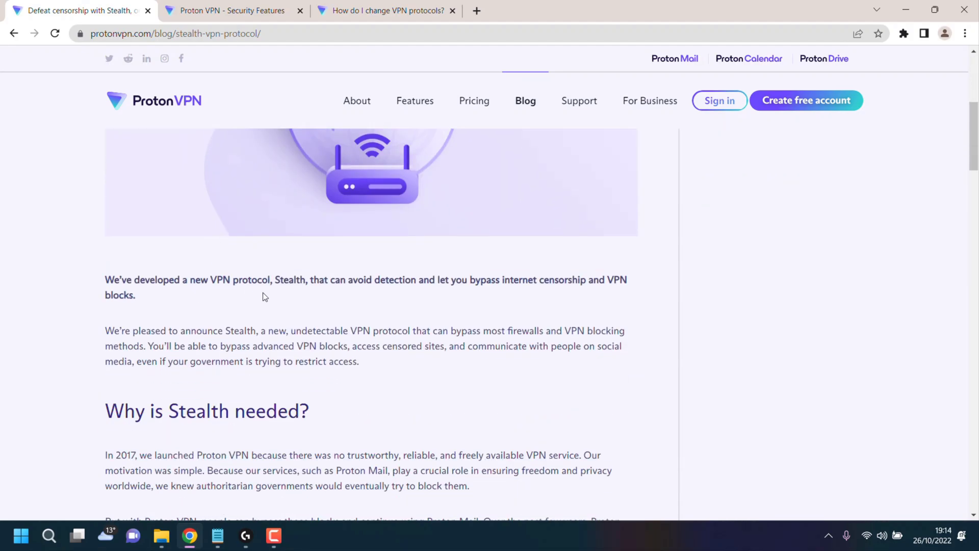
mouse_move(315, 297)
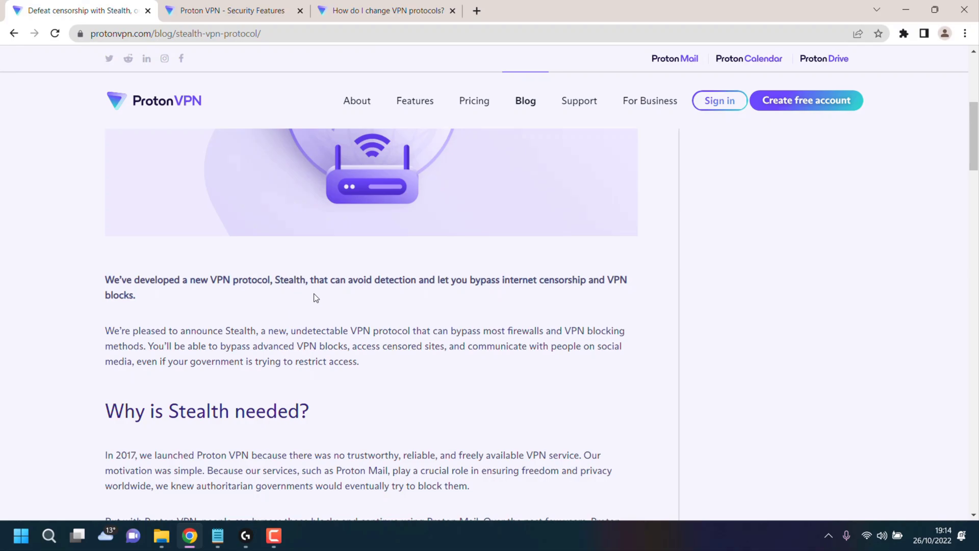
mouse_move(558, 305)
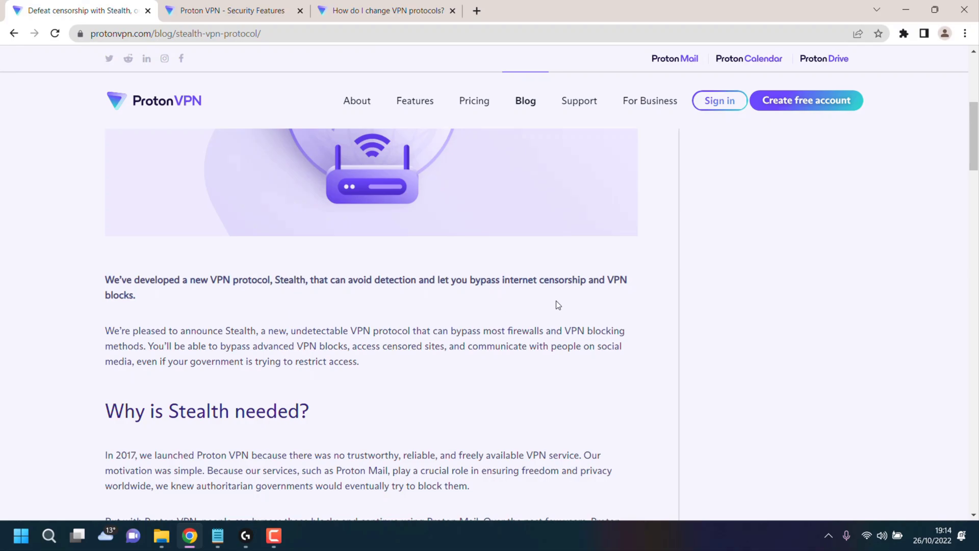
mouse_move(213, 306)
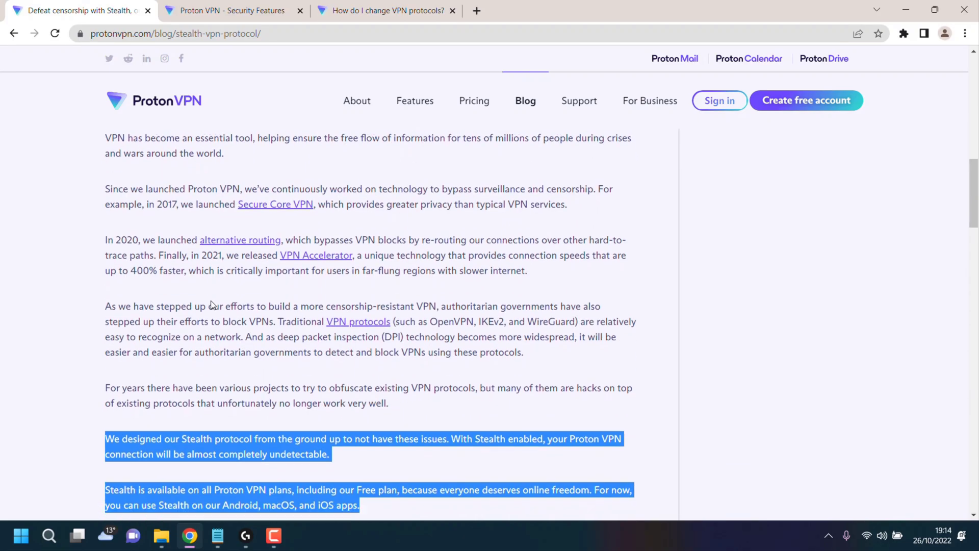
Step: Scroll further to the 'How do I use Stealth?' section with its Android, iOS and macOS steps
scroll("down", 3)
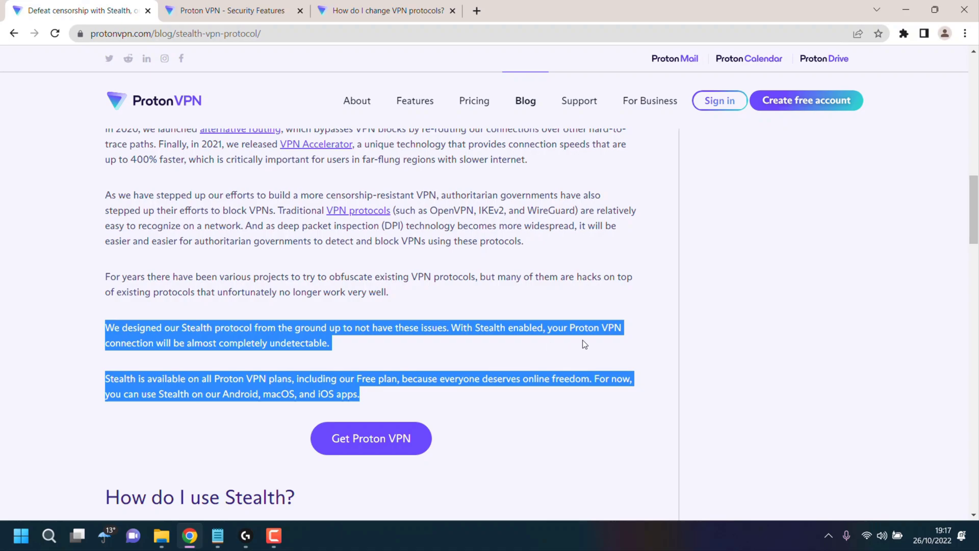
mouse_move(354, 363)
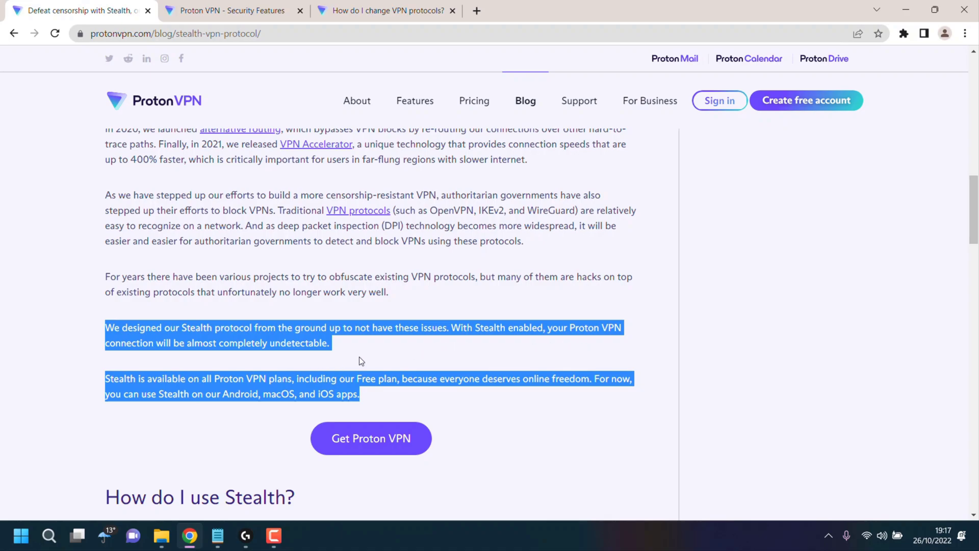
mouse_move(177, 410)
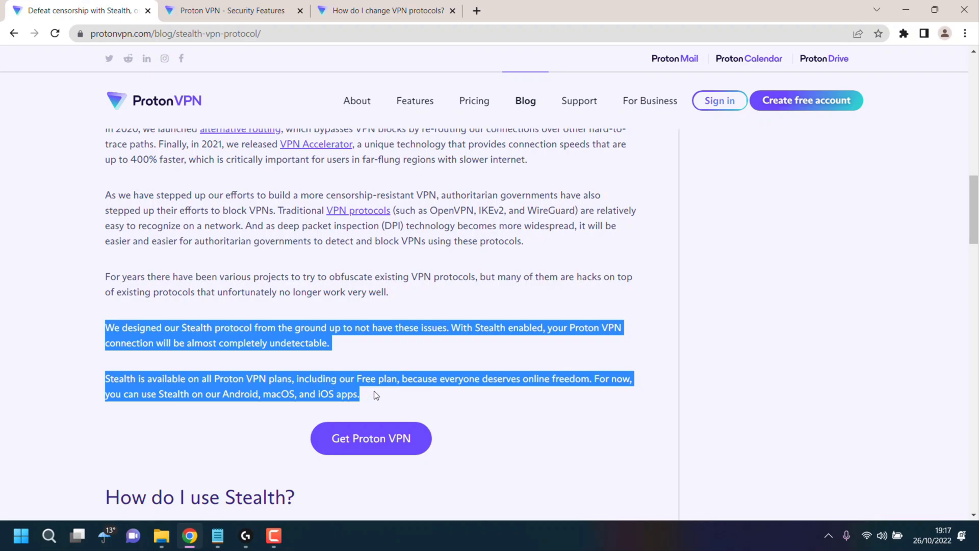
mouse_move(472, 393)
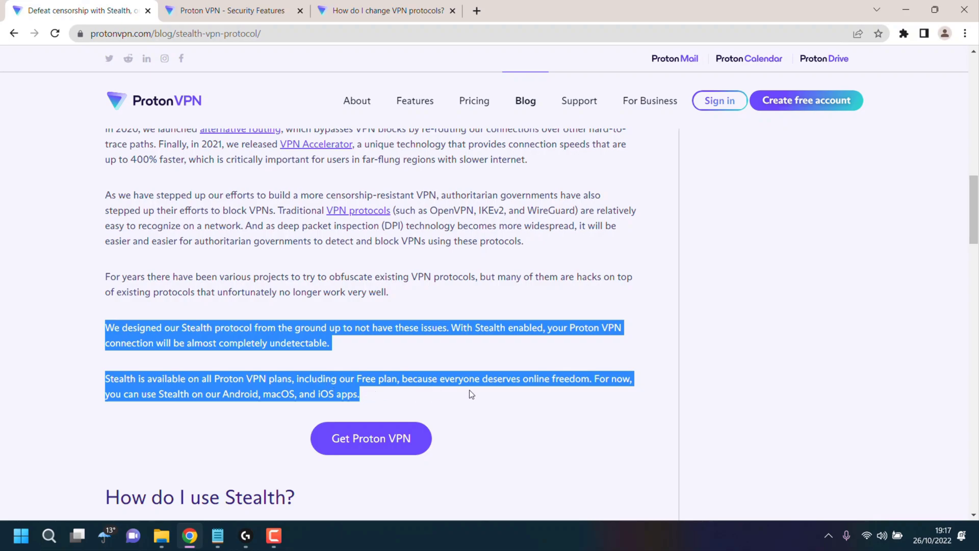
mouse_move(555, 400)
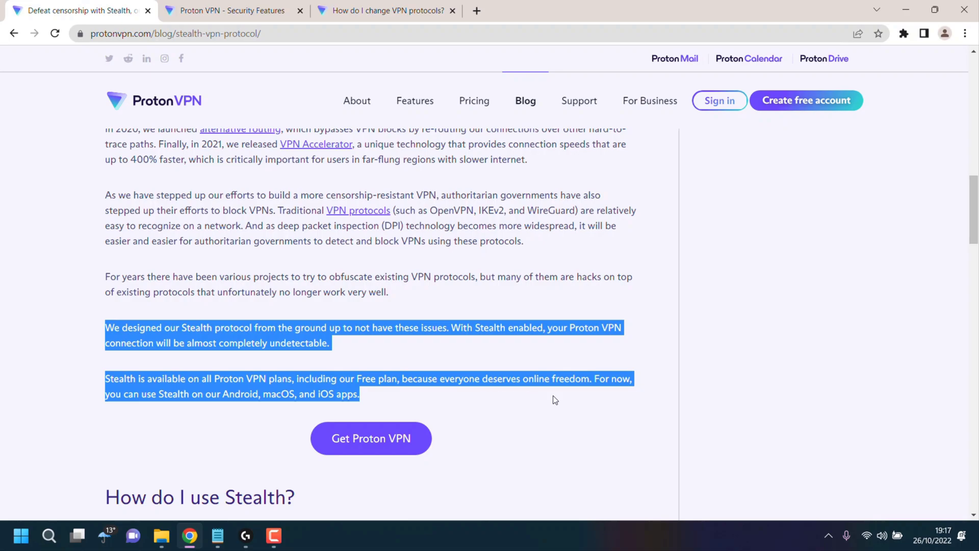
mouse_move(220, 421)
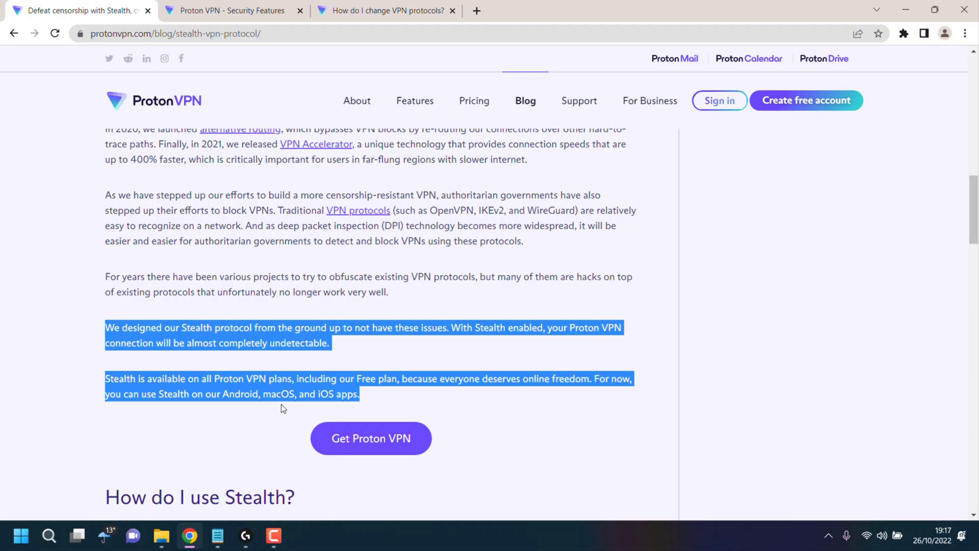
mouse_move(359, 410)
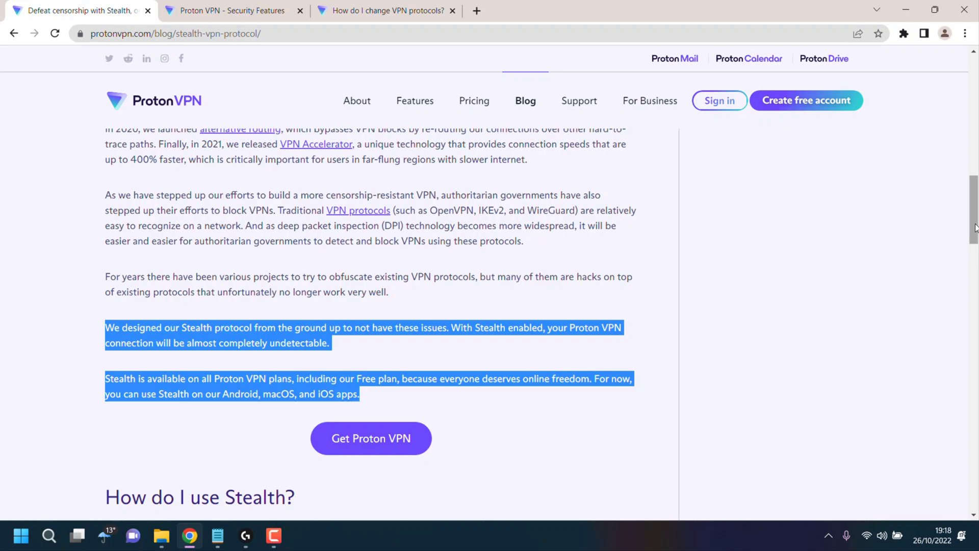
scroll("down", 3)
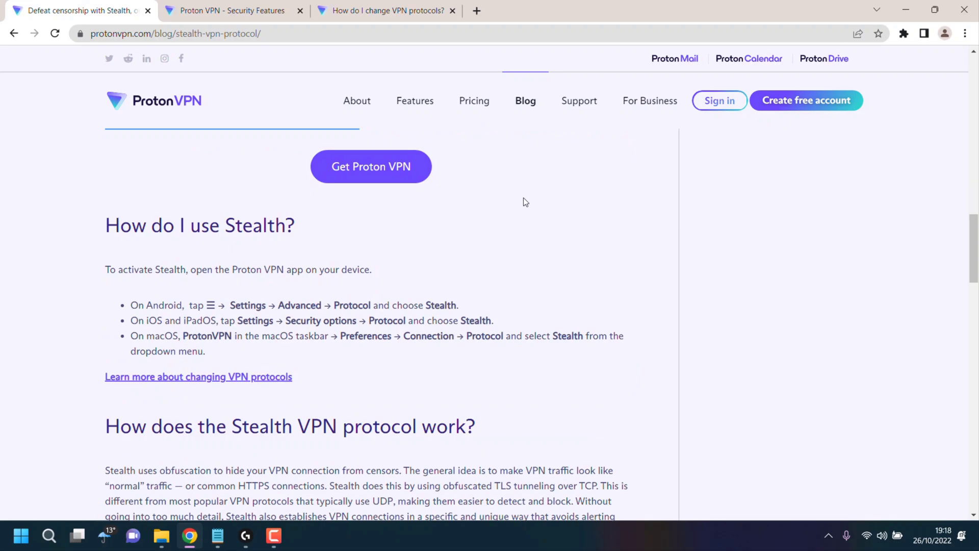
Step: Switch to the Security Features page showing the Stealth protocol description
left_click(235, 10)
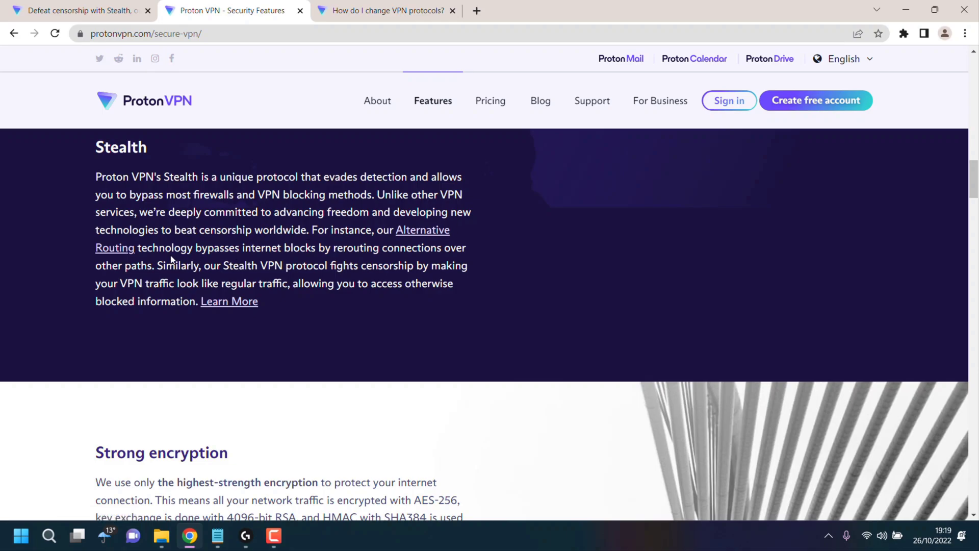
mouse_move(303, 259)
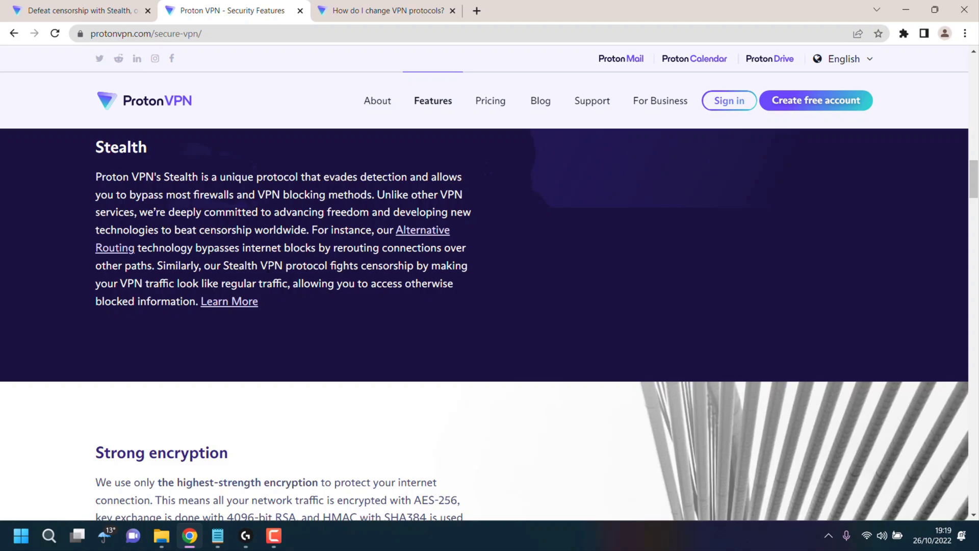
mouse_move(131, 326)
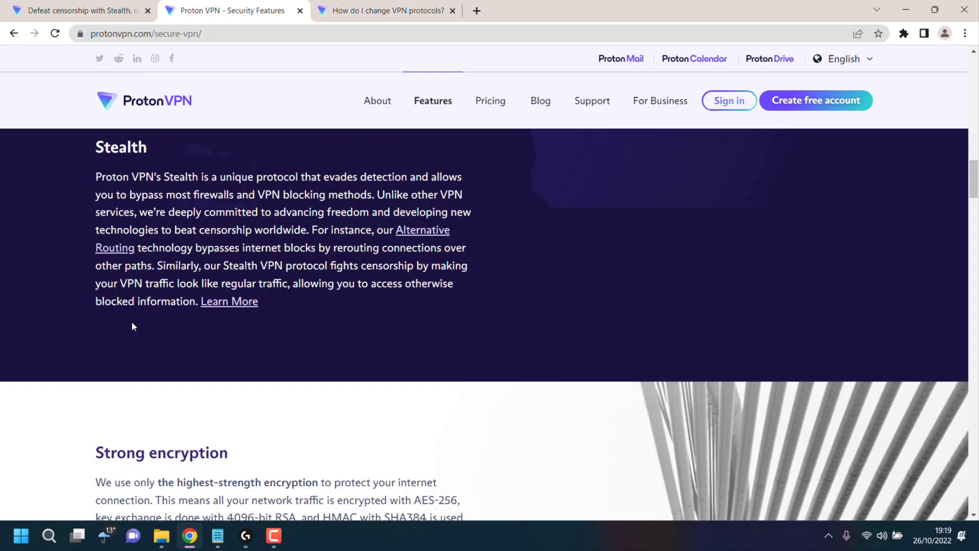
mouse_move(232, 312)
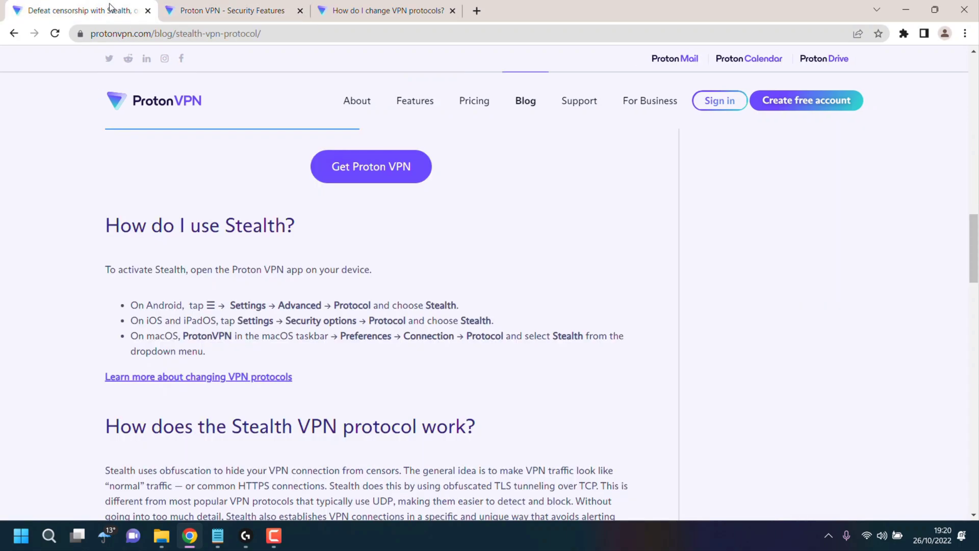
mouse_move(255, 205)
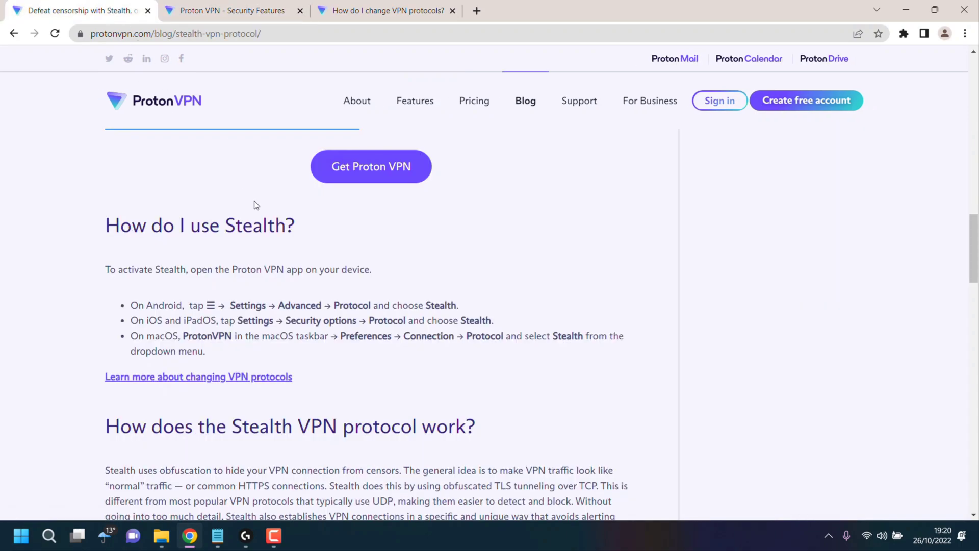
mouse_move(207, 285)
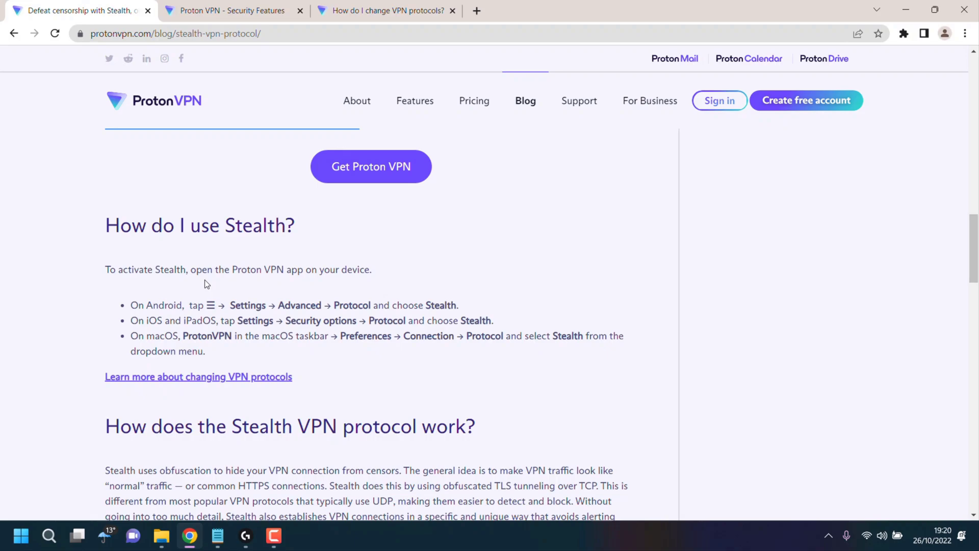
mouse_move(375, 285)
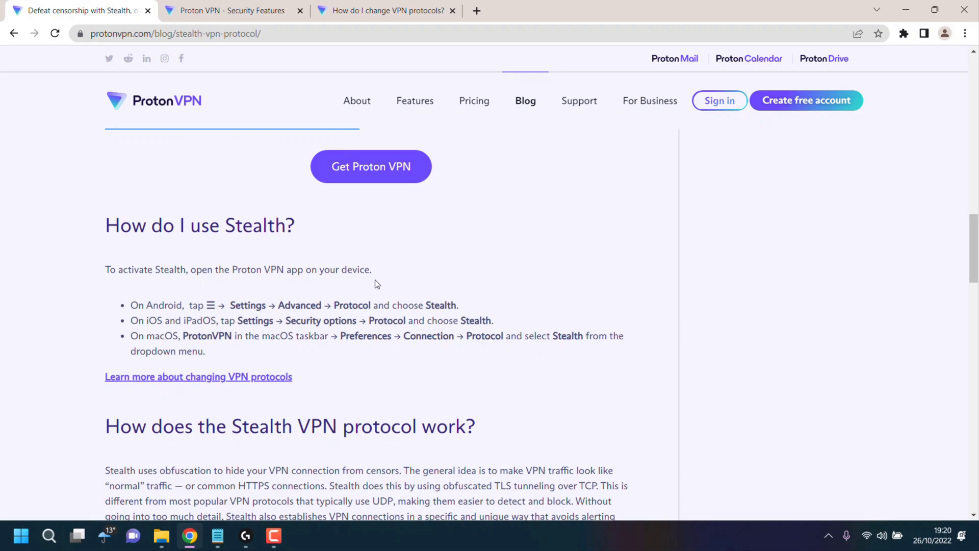
mouse_move(192, 305)
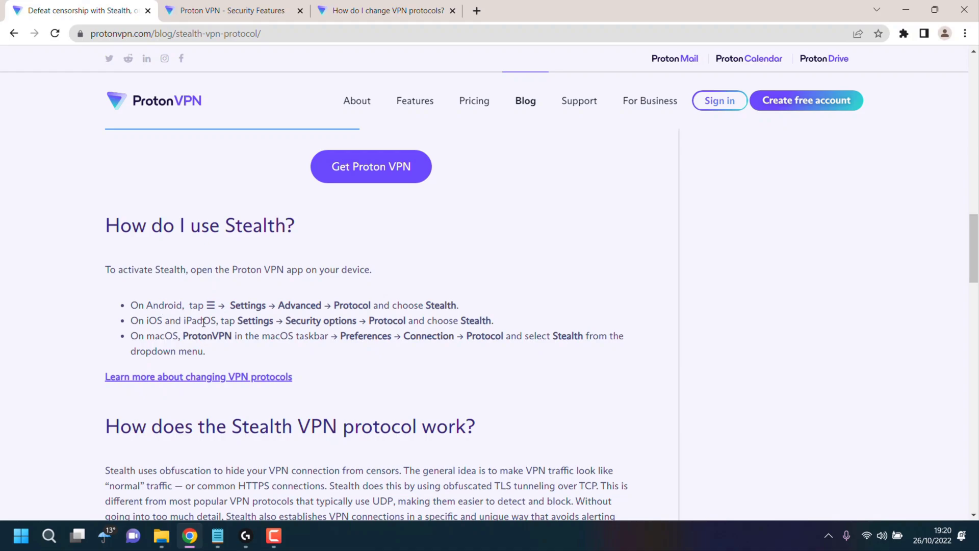
mouse_move(162, 345)
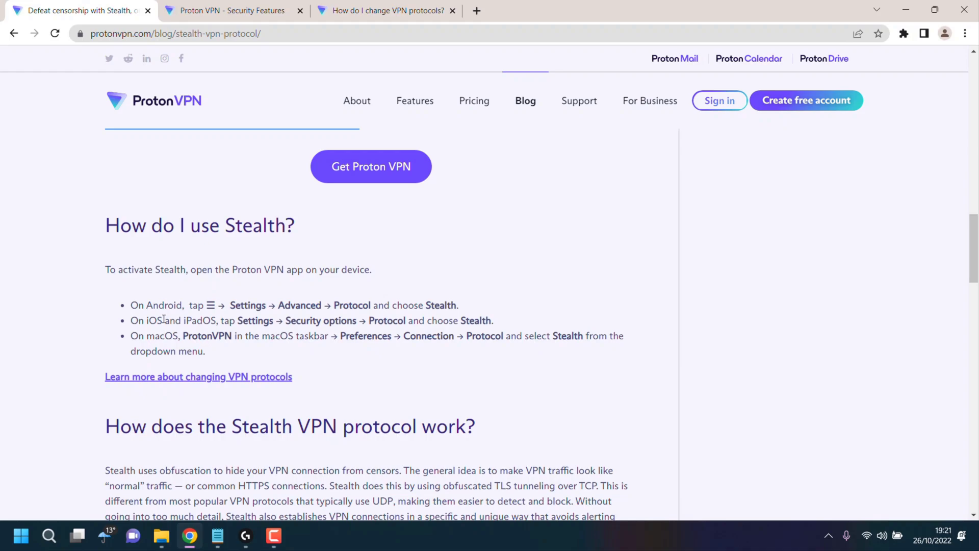
mouse_move(189, 297)
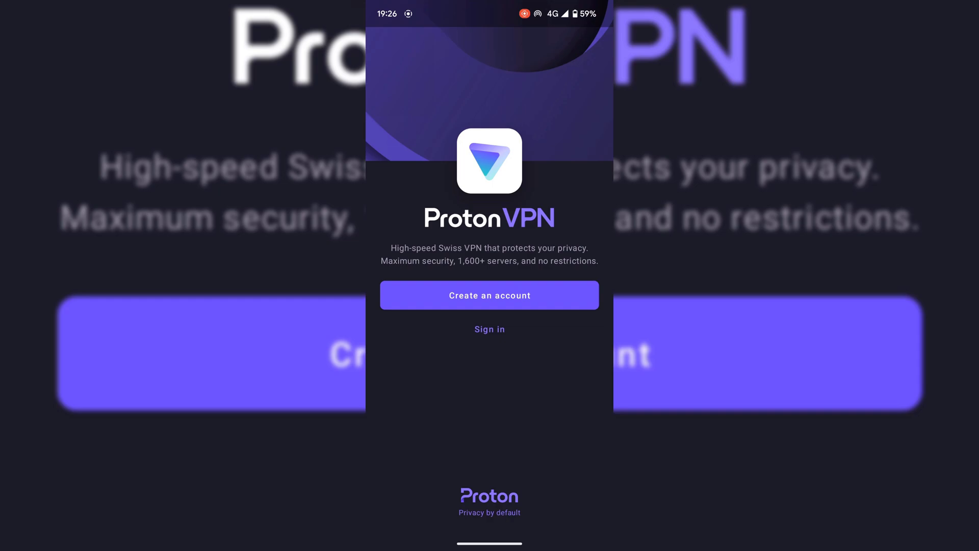
Step: Start signing in to the Proton VPN account by entering the username
left_click(488, 330)
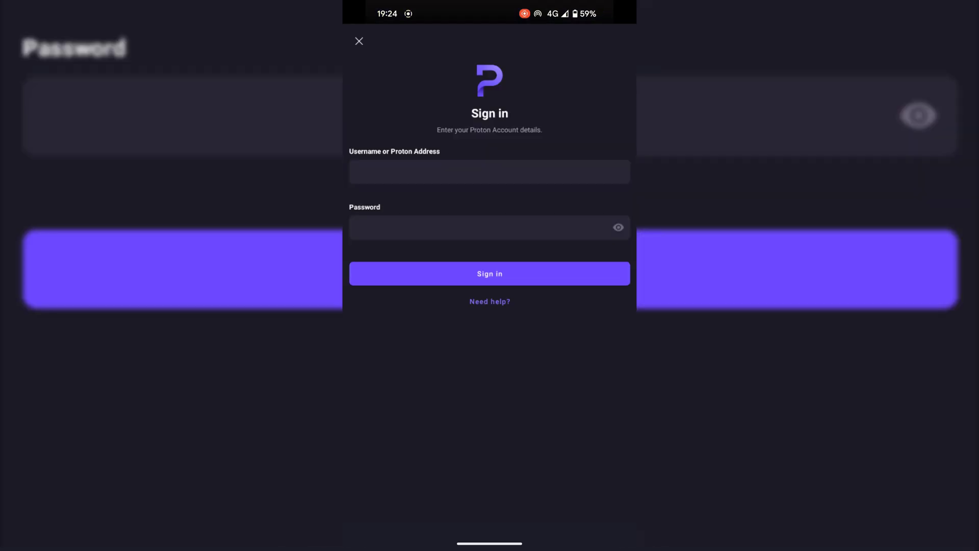
left_click(481, 172)
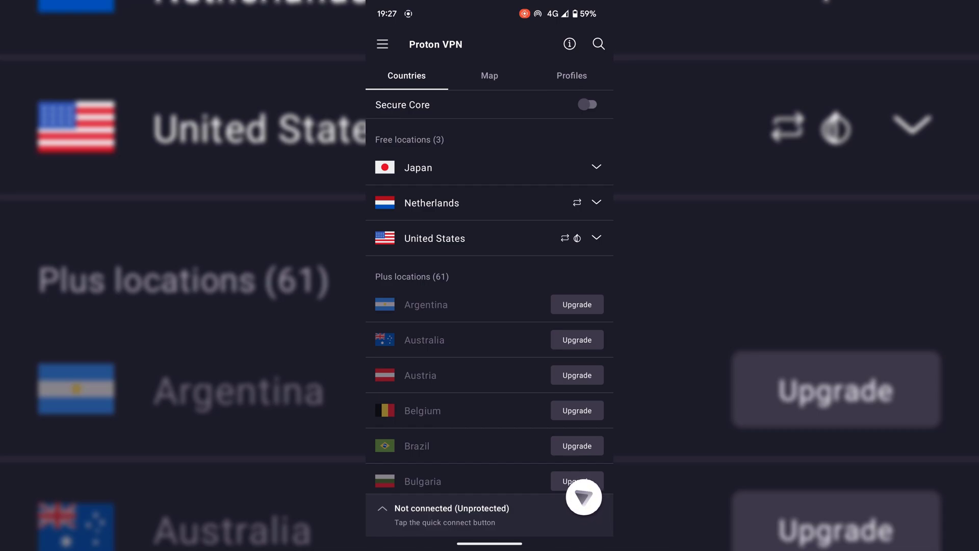
Step: Reach the Protocol choice in the app's Settings to select Stealth
left_click(382, 44)
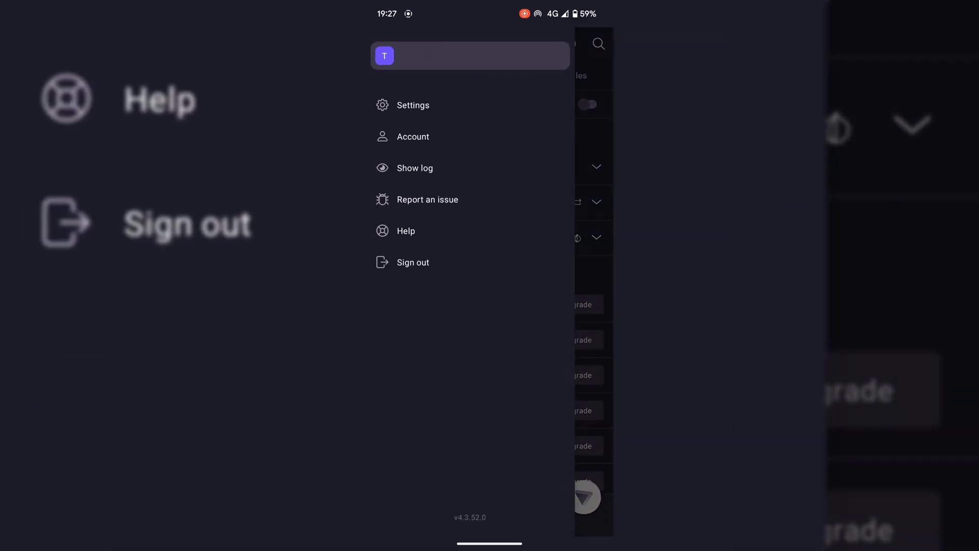
left_click(413, 105)
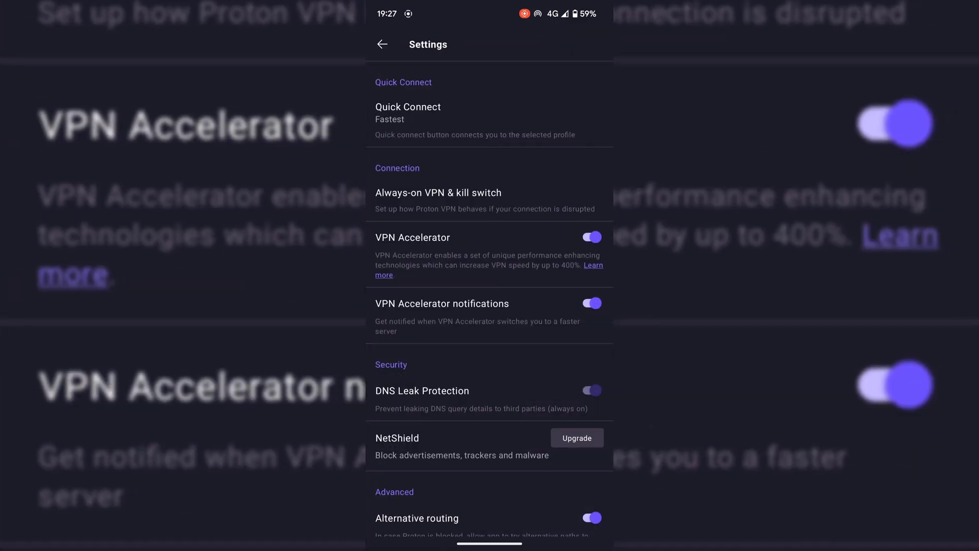
scroll("down", 3)
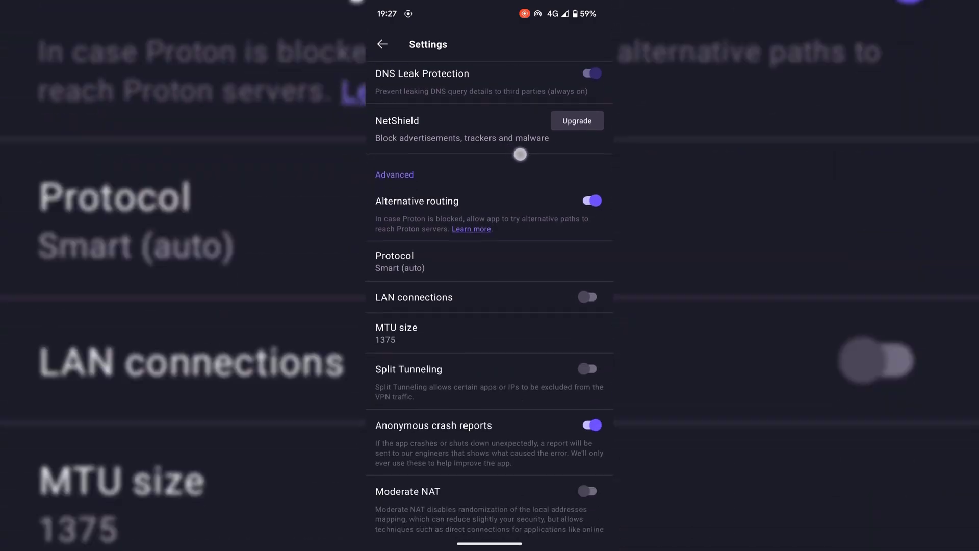
left_click(400, 261)
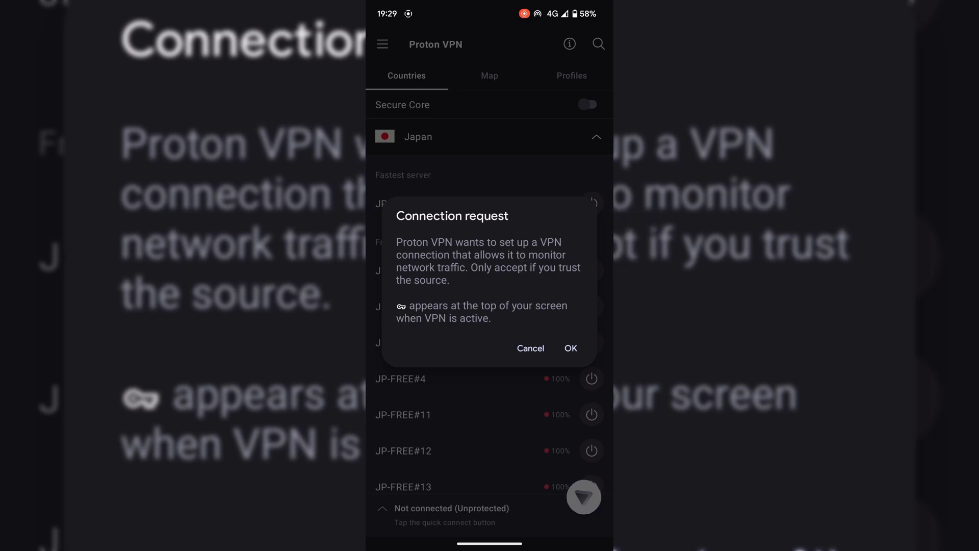
Step: Approve Android's VPN request to connect to JP-FREE#2 over Stealth, then go to the home screen
left_click(569, 348)
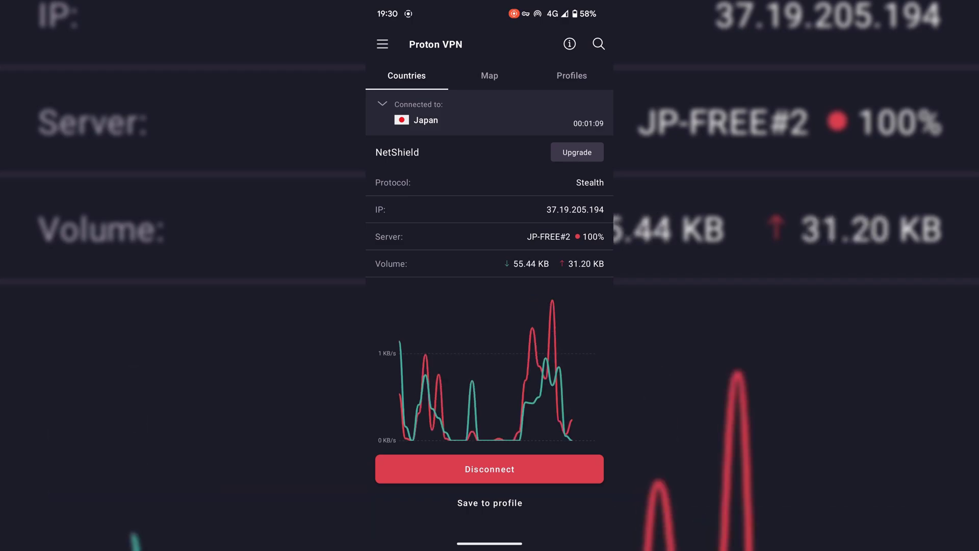
key("Home")
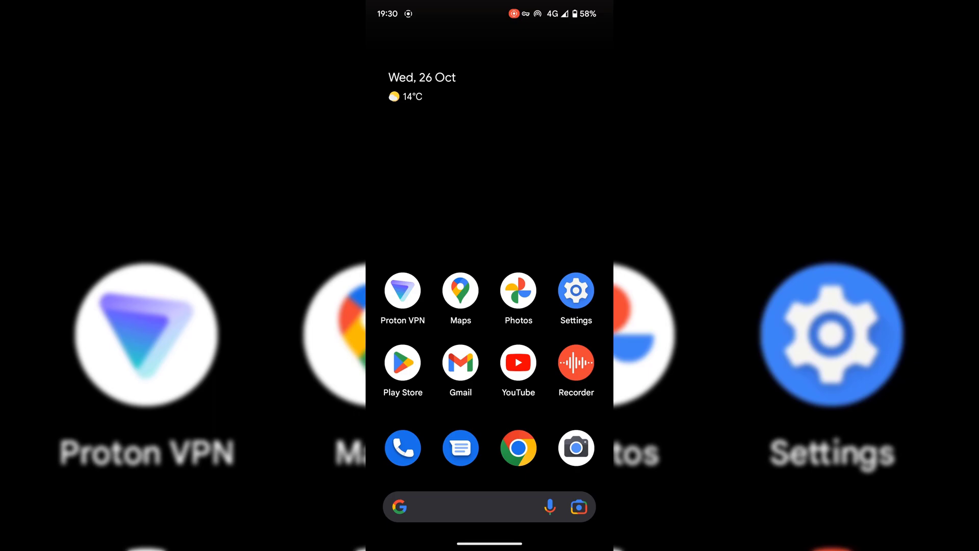
Step: Launch Chrome and activate its address bar for a new web address
left_click(518, 448)
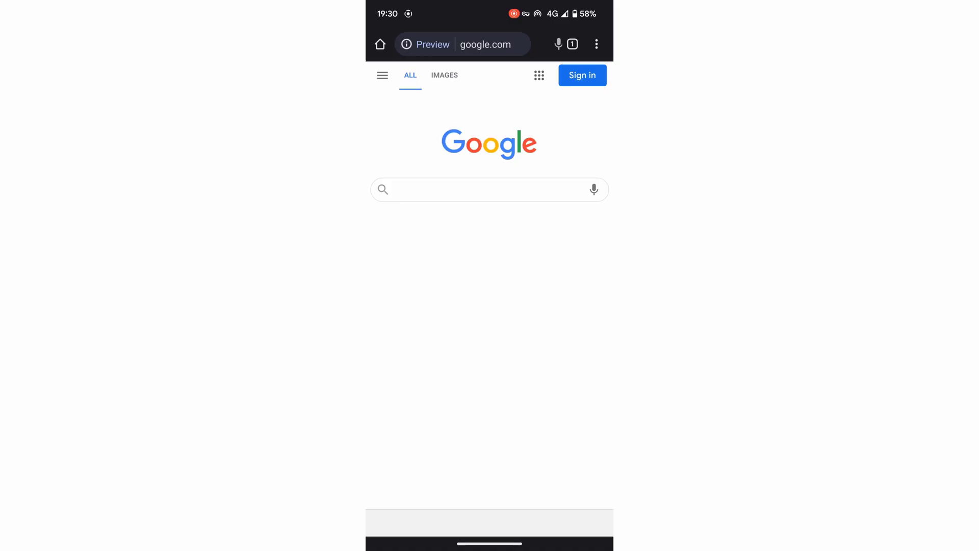
left_click(481, 44)
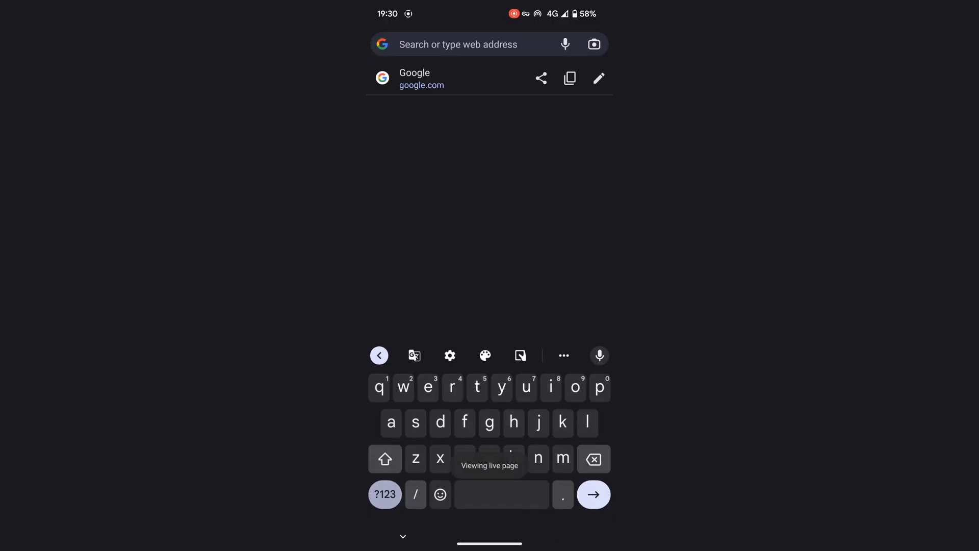